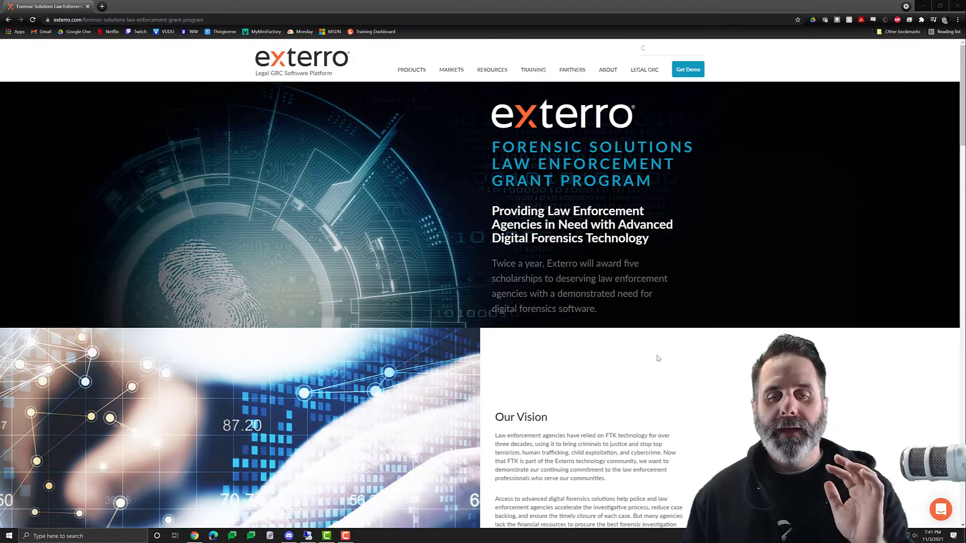
Scroll through Our Vision, the Grant Program Award Package, Qualifications and How to Apply sections.
scroll(down, 3)
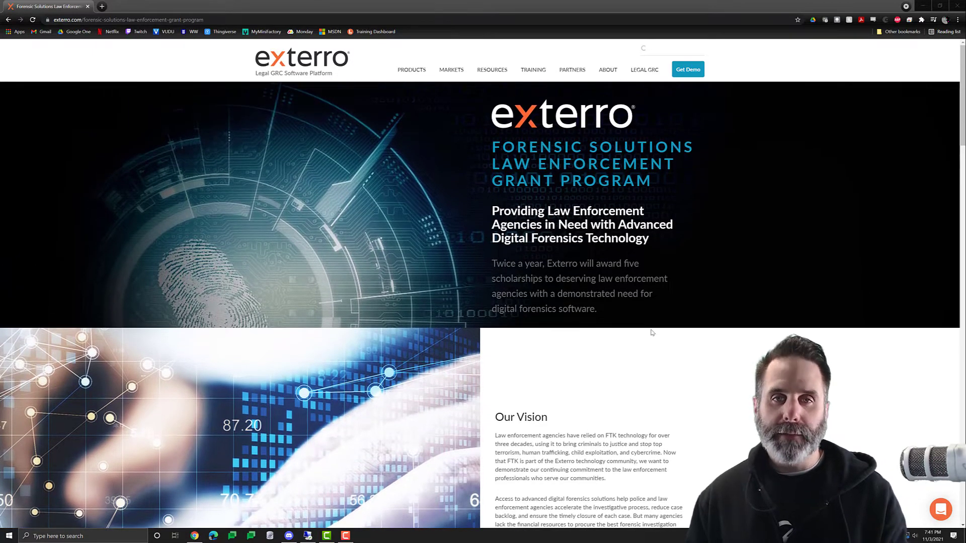
scroll(down, 3)
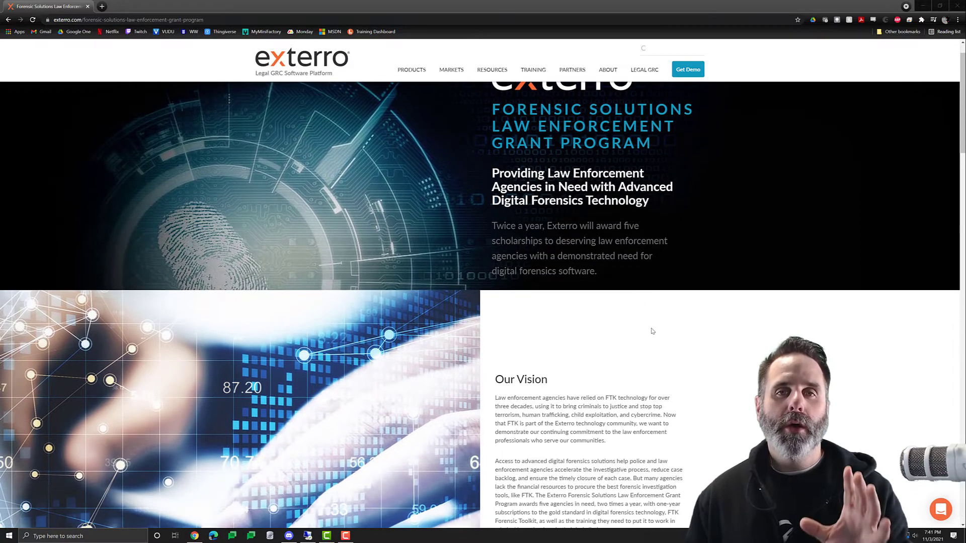
scroll(down, 3)
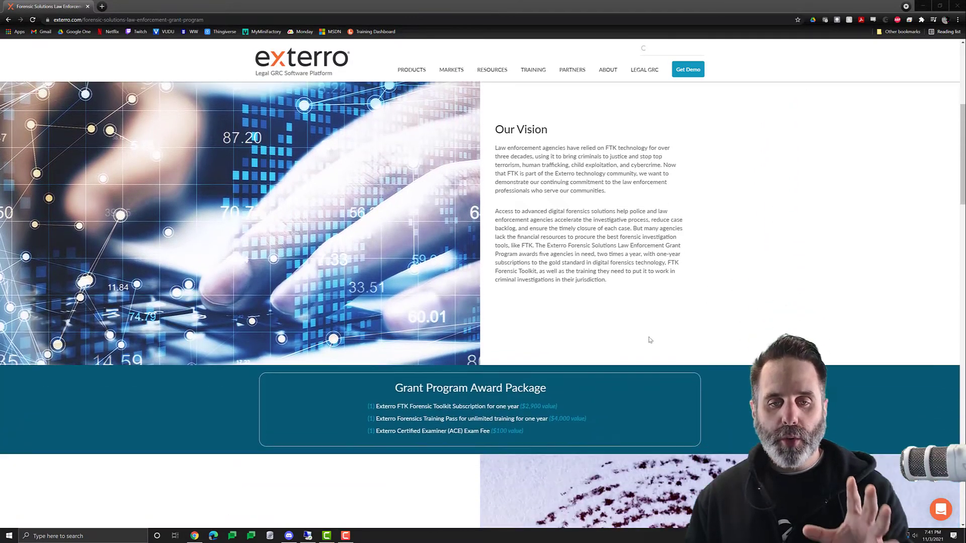
scroll(down, 3)
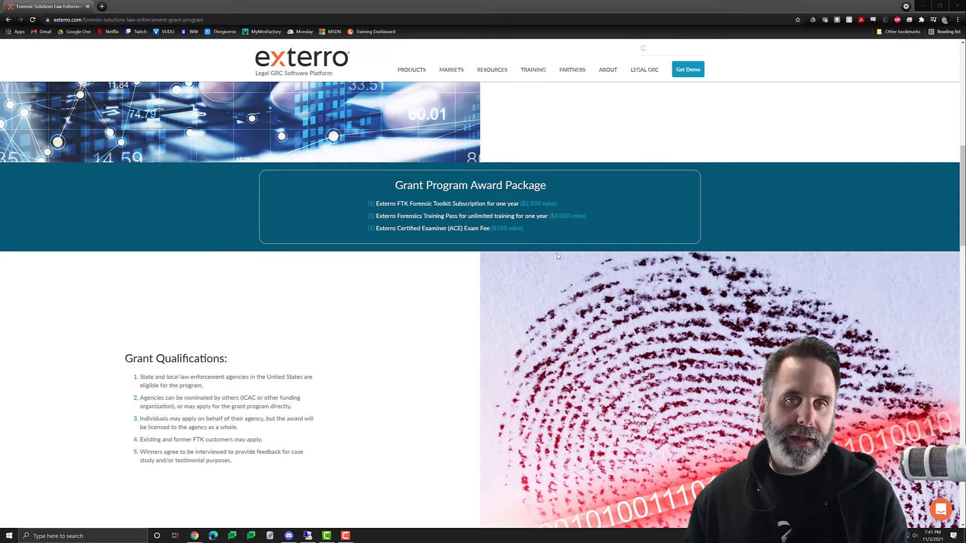
scroll(down, 3)
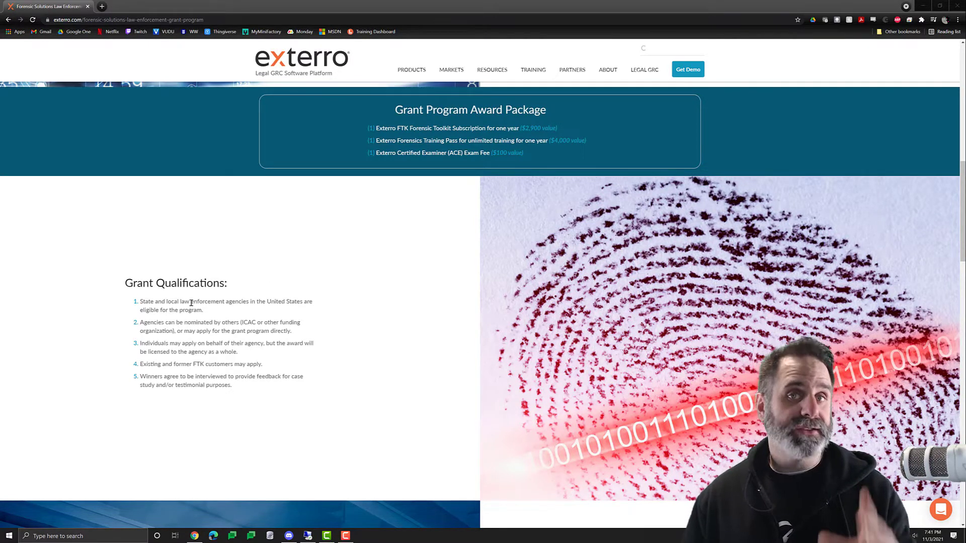
drag(394, 110, 485, 110)
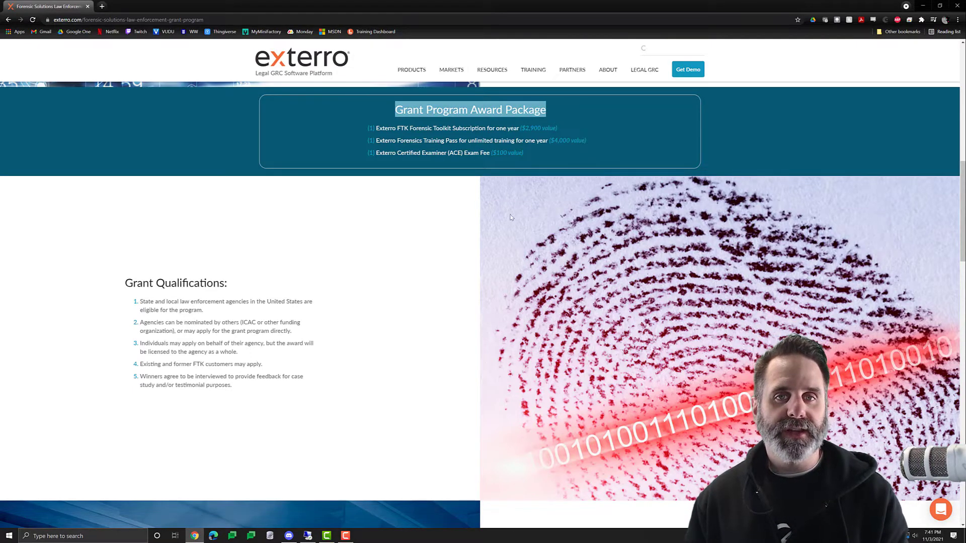
scroll(down, 3)
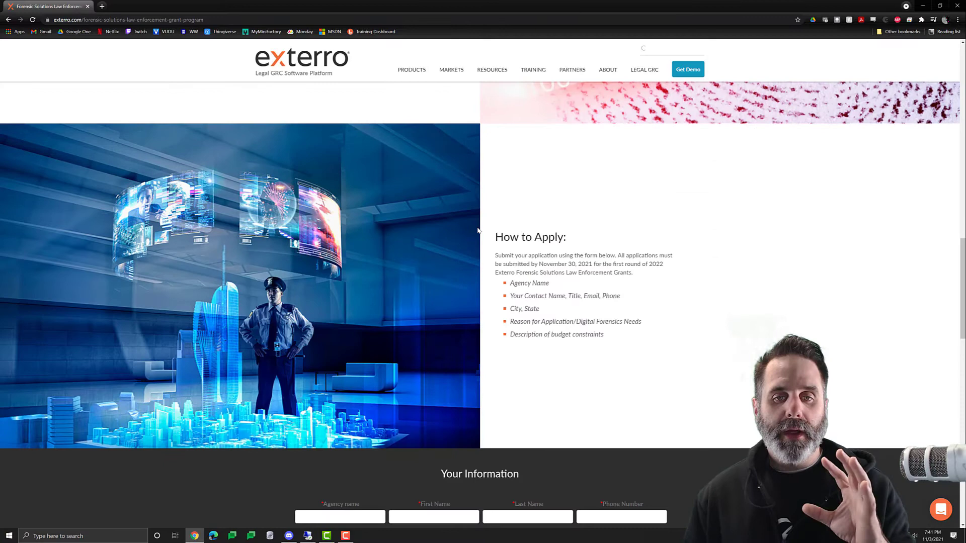
scroll(down, 3)
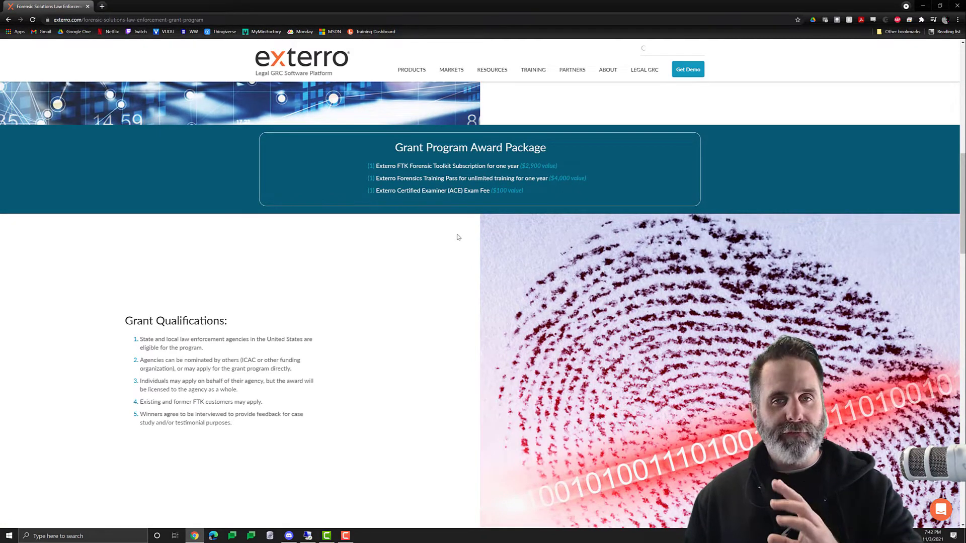
mouse_move(464, 237)
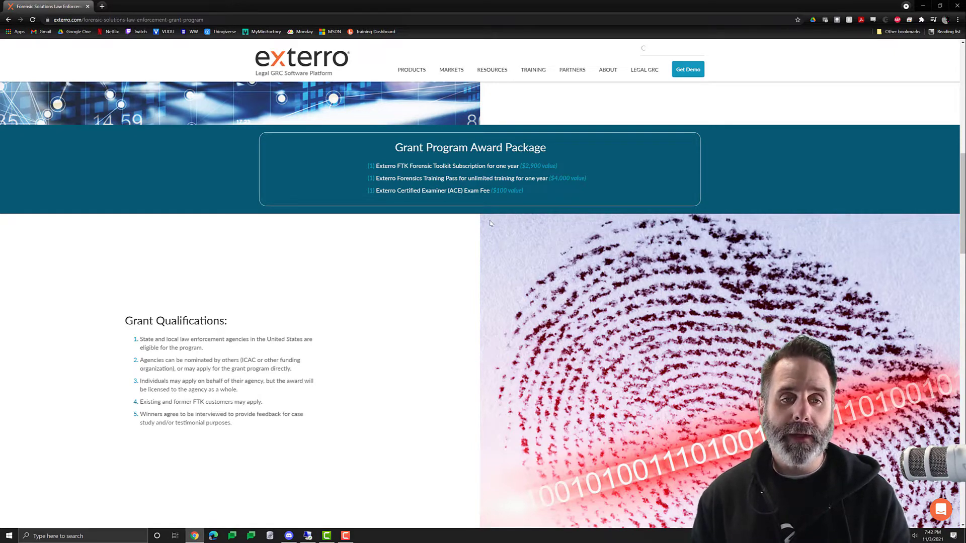
scroll(up, 3)
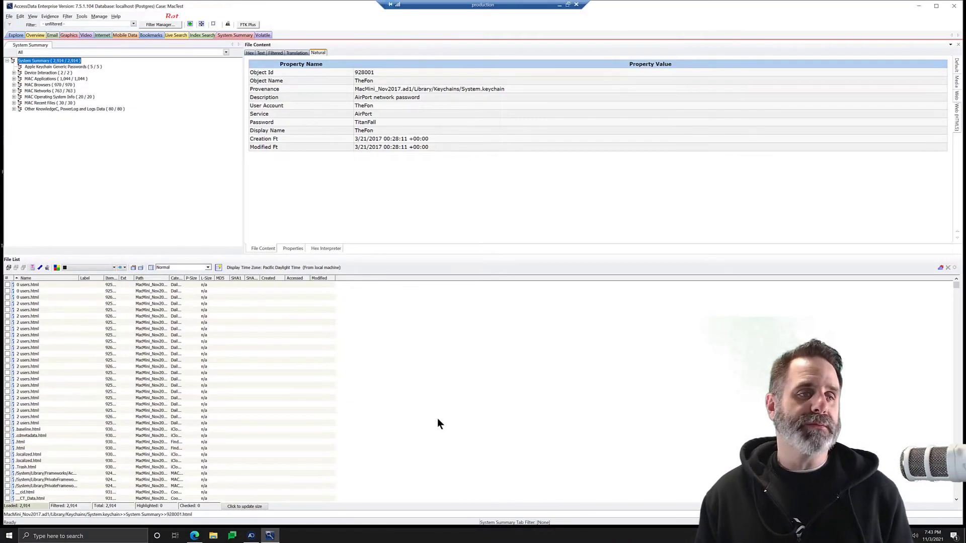
mouse_move(408, 348)
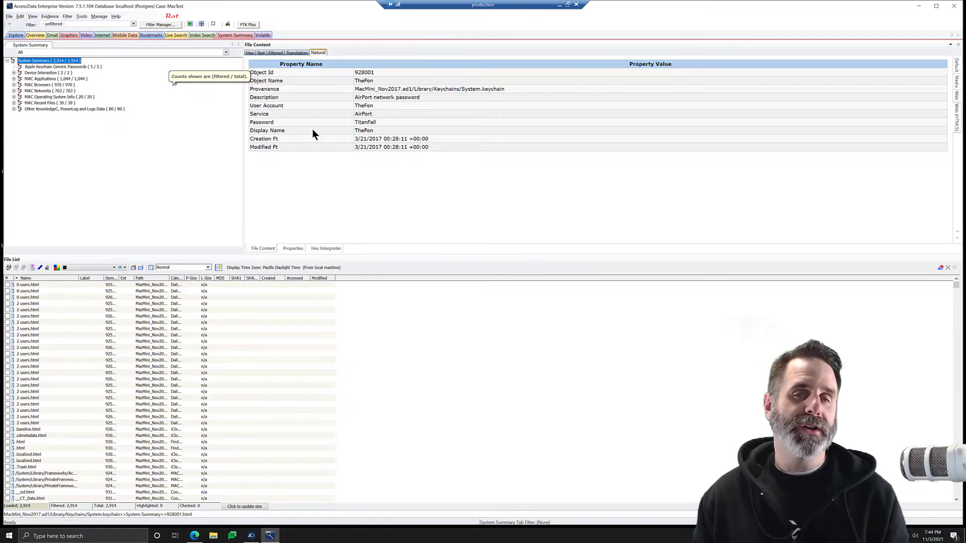
mouse_move(325, 129)
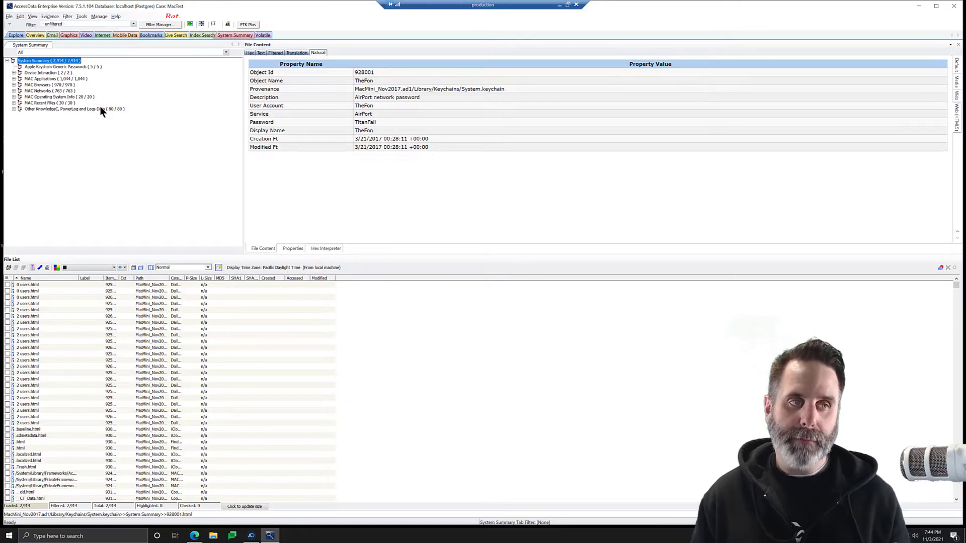
mouse_move(104, 111)
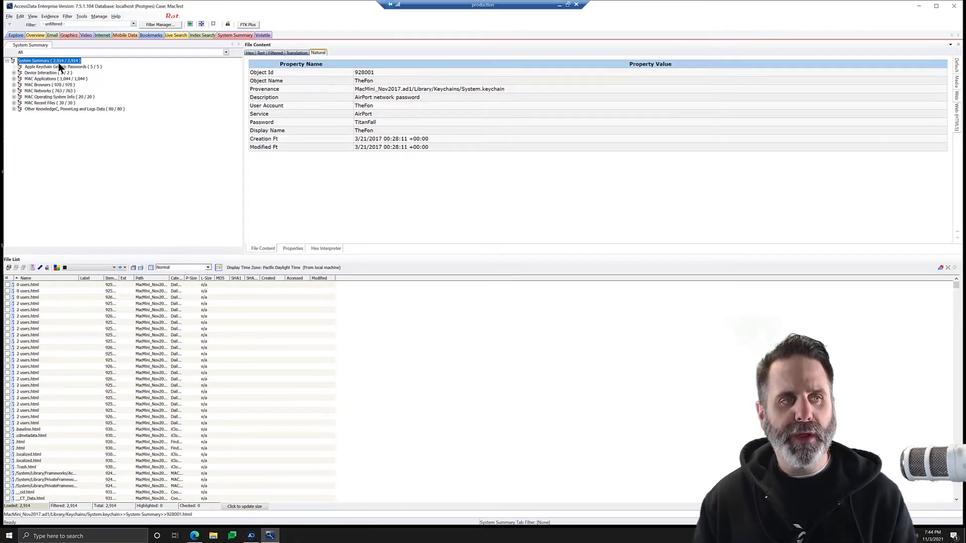
mouse_move(122, 69)
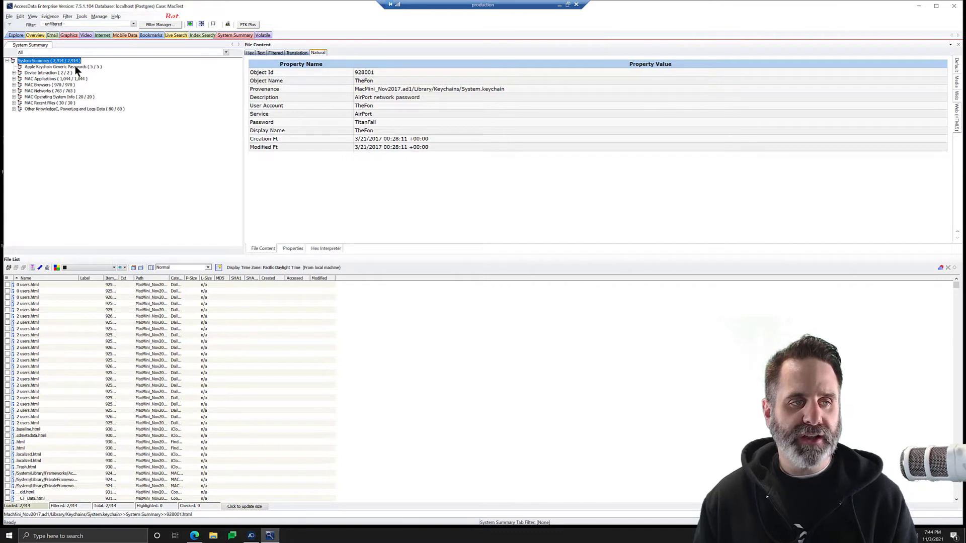
List the five Apple Keychain Generic Passwords and examine the OLAFTRAINERS and TheFon AirPort records.
click(55, 66)
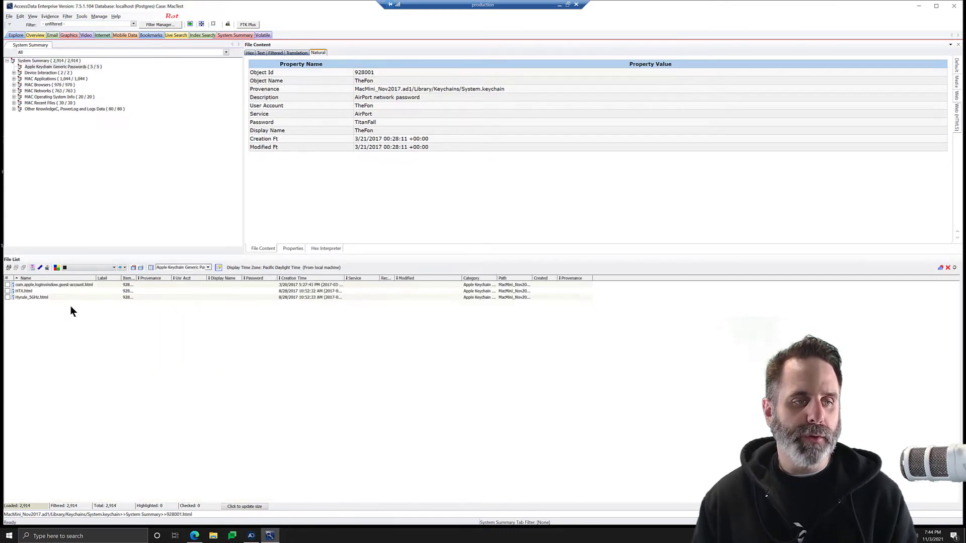
click(61, 67)
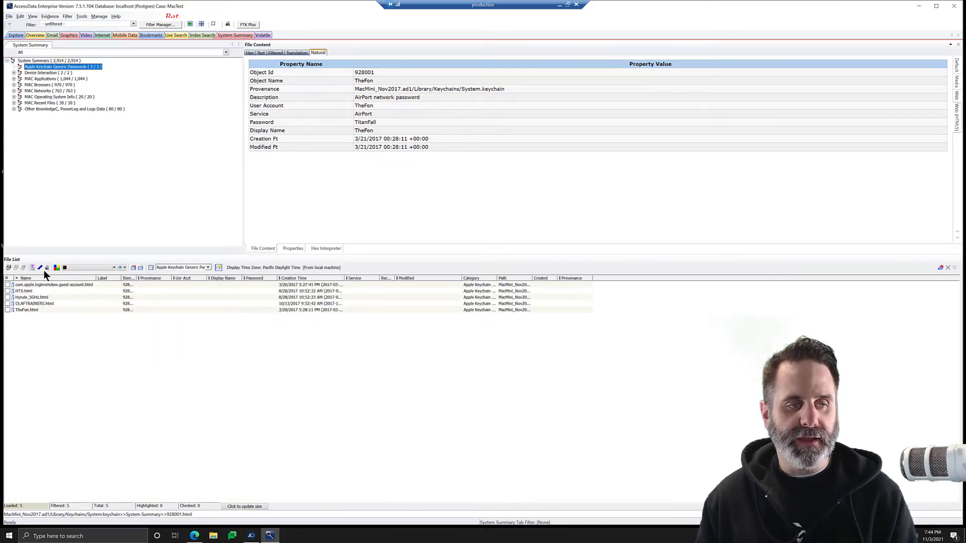
click(34, 304)
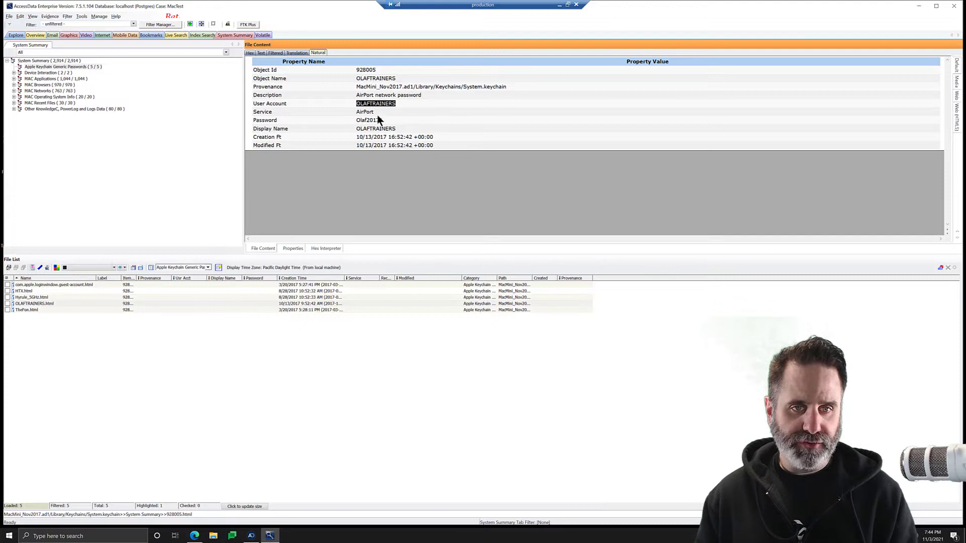
click(369, 119)
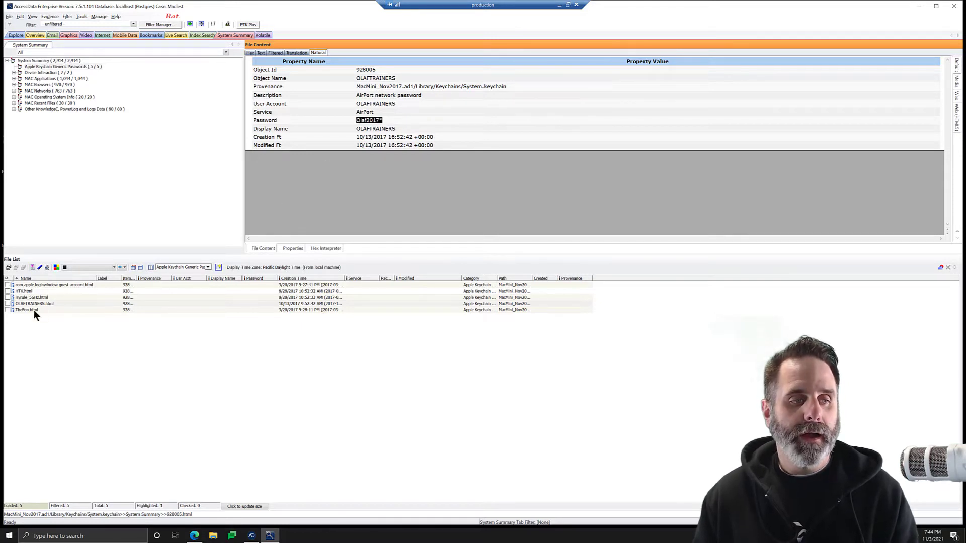
click(26, 310)
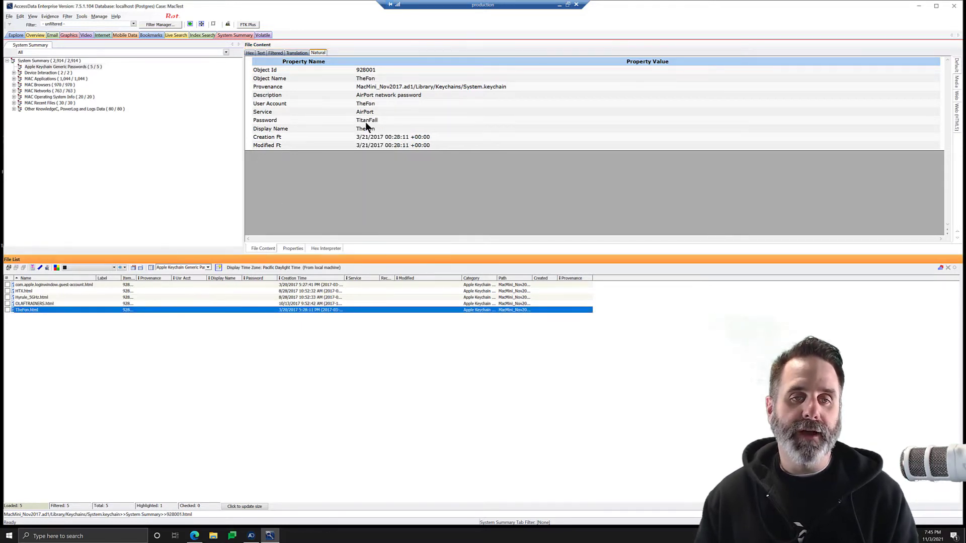
mouse_move(350, 135)
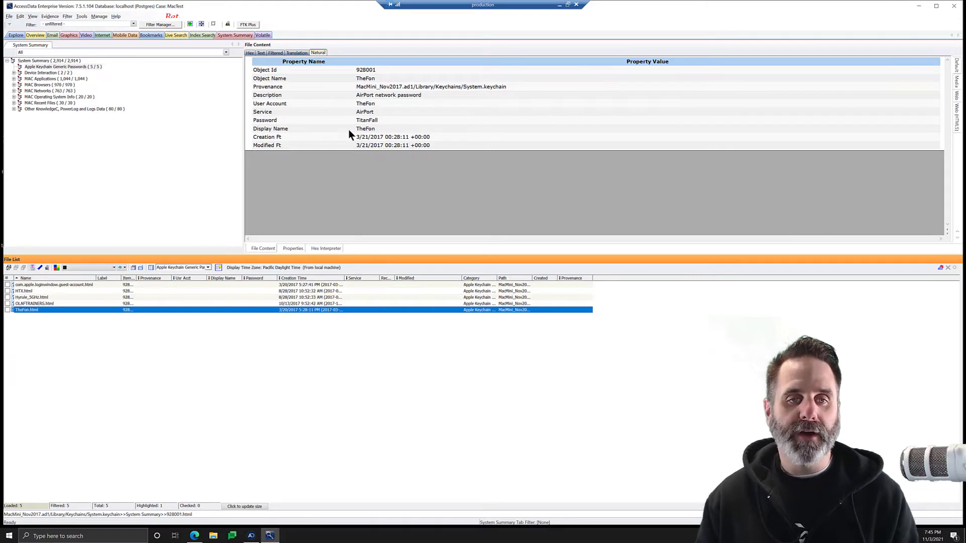
mouse_move(385, 130)
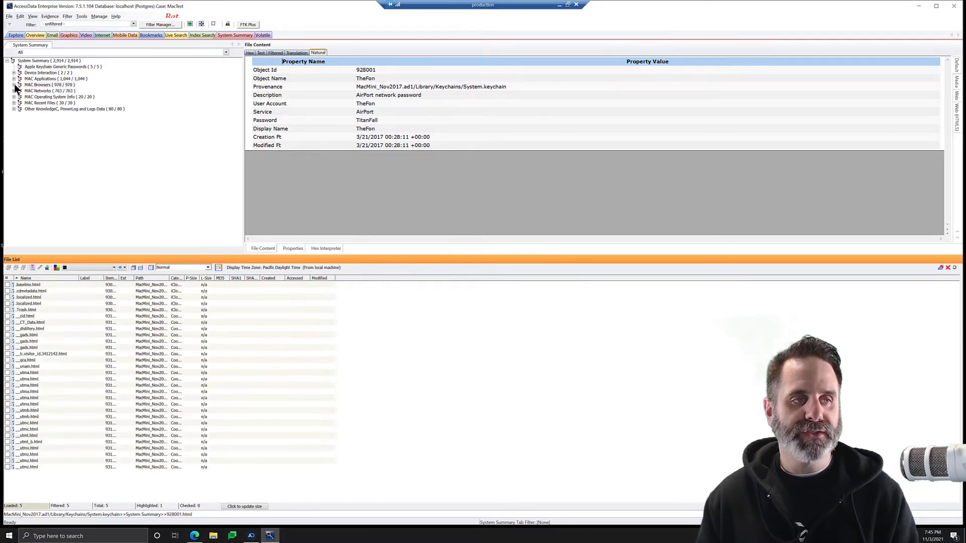
Show the 970 MAC Browsers artifacts with cookies, credentials and downloads subcategories, then collapse them.
click(13, 84)
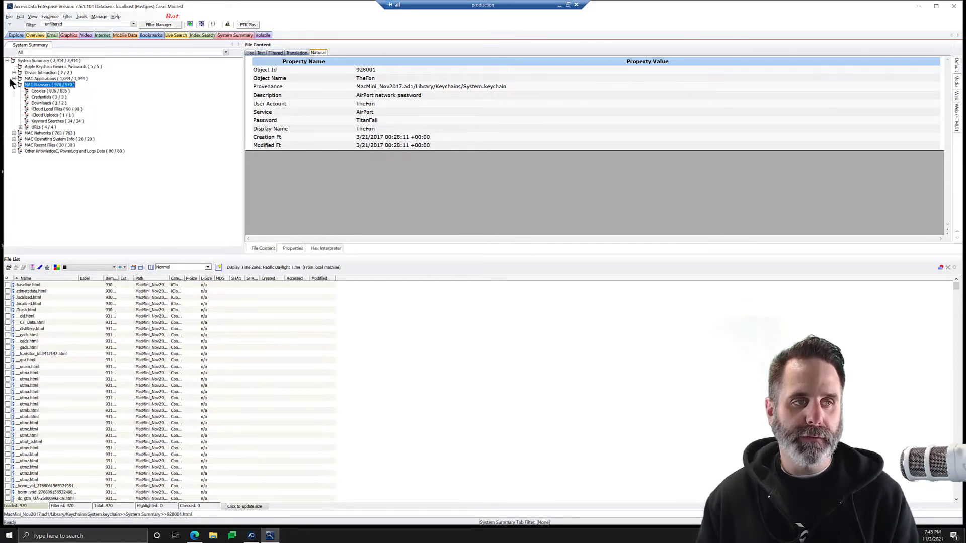
click(14, 84)
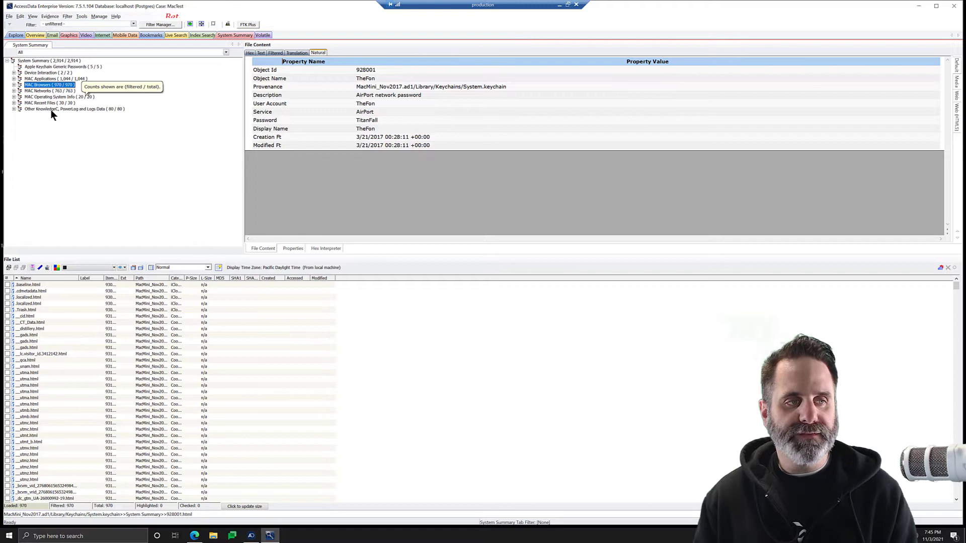
mouse_move(99, 118)
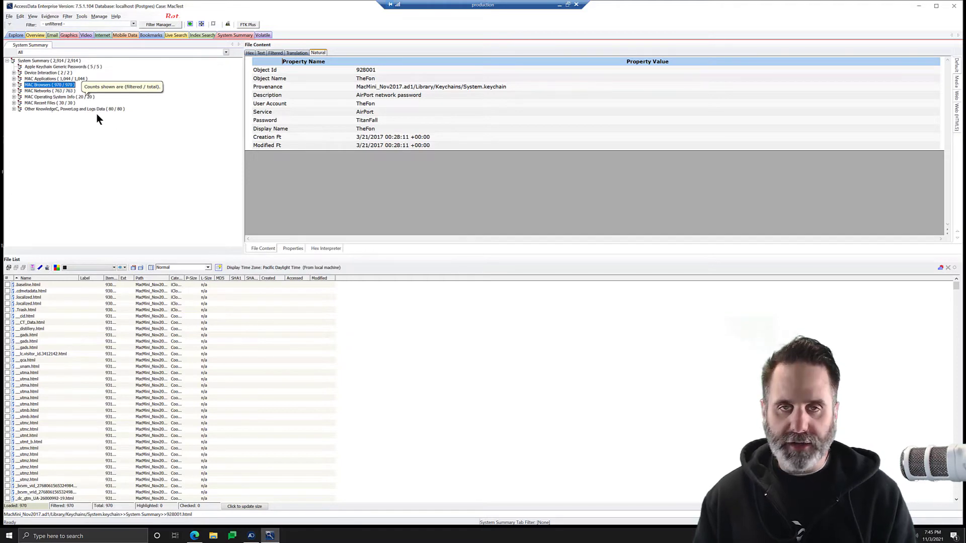
Review MAC Operating System Info for OS X 10.12.6, then list the 80 Other Knowledge, PowerLog and Logs Data entries.
click(50, 96)
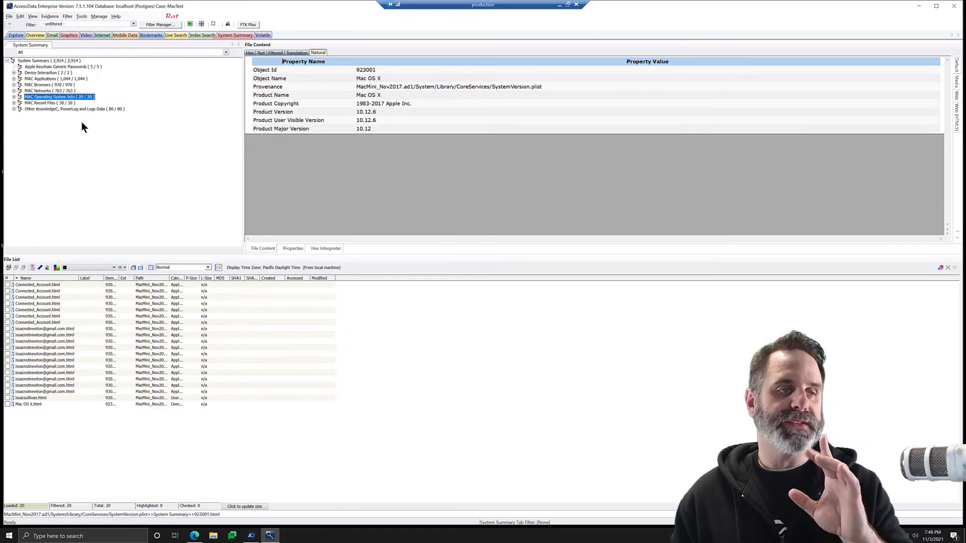
mouse_move(117, 83)
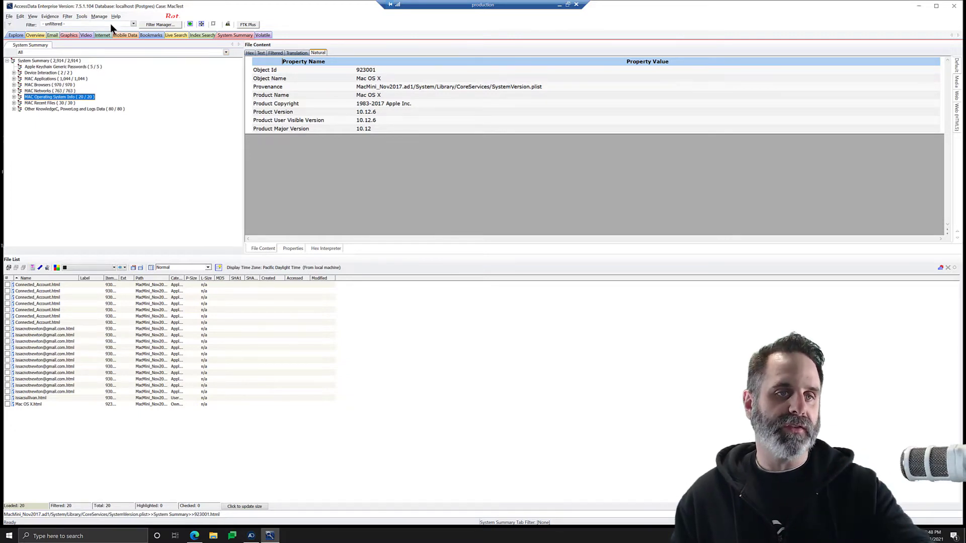
mouse_move(123, 95)
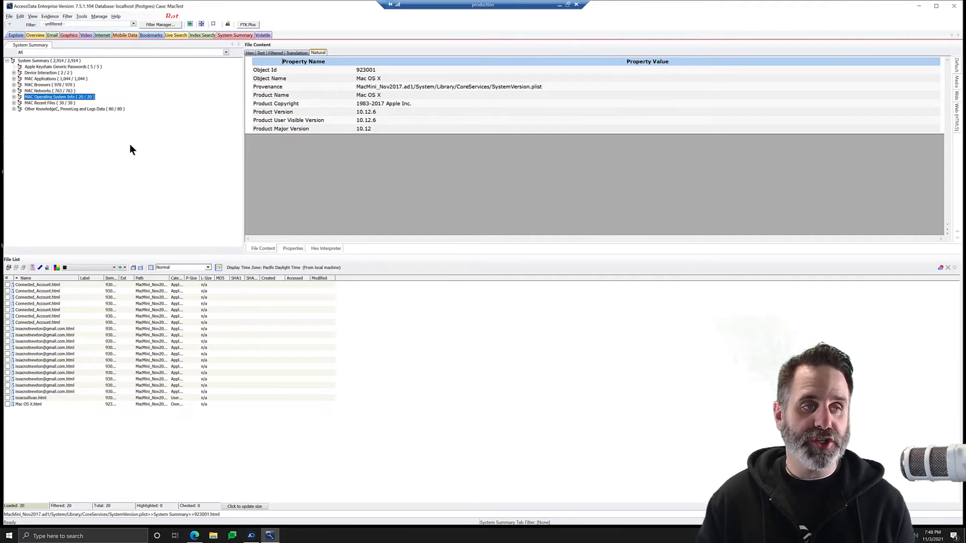
mouse_move(45, 138)
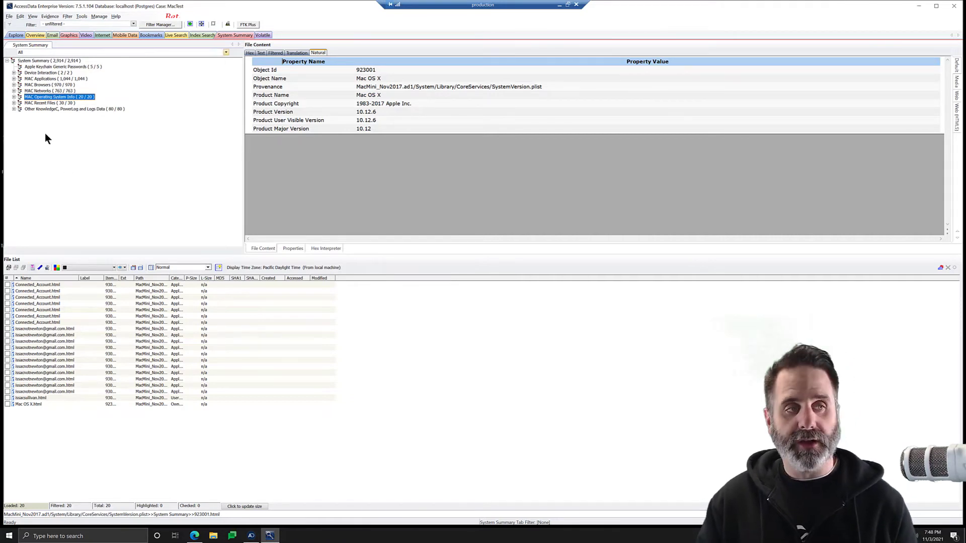
mouse_move(73, 84)
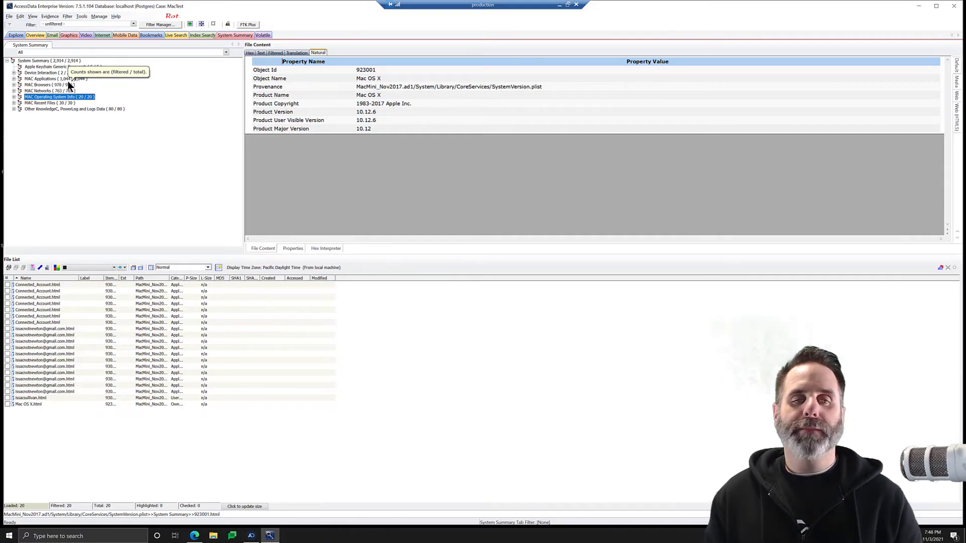
mouse_move(158, 144)
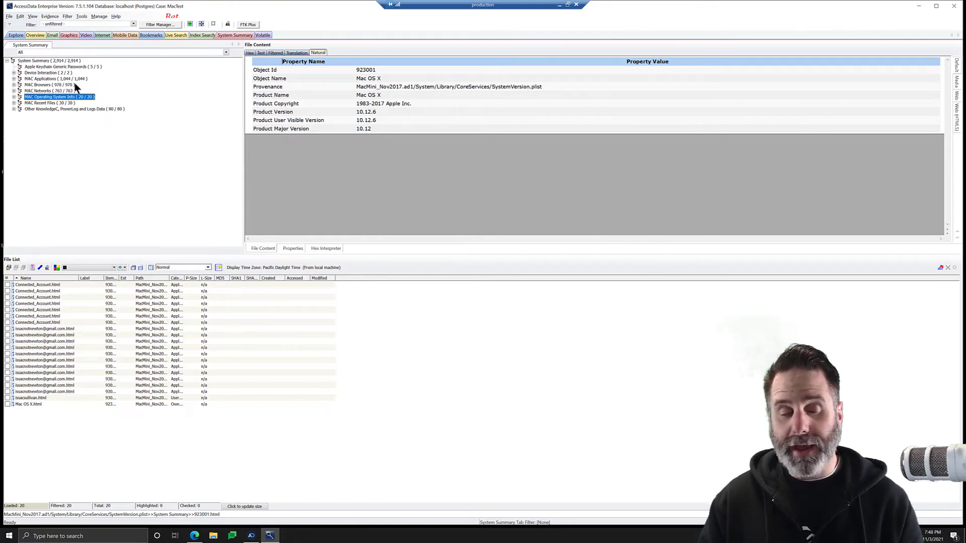
click(73, 108)
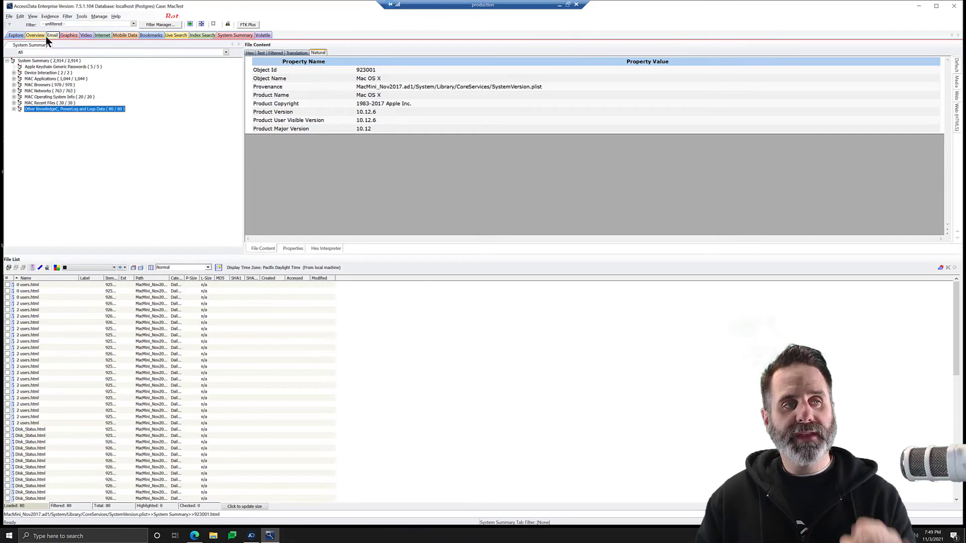
mouse_move(155, 85)
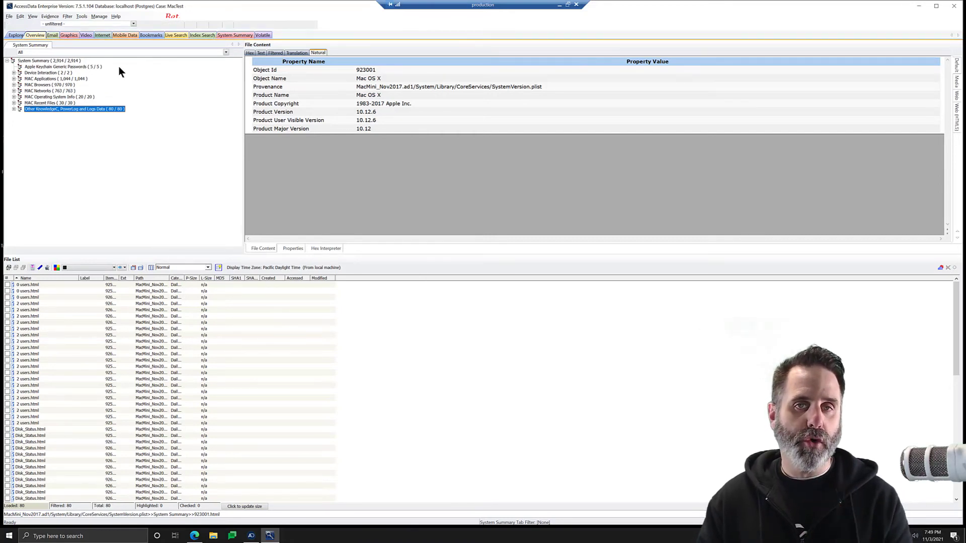
Switch to the Overview case tree and select the OS/File System Files category showing zero items.
click(16, 34)
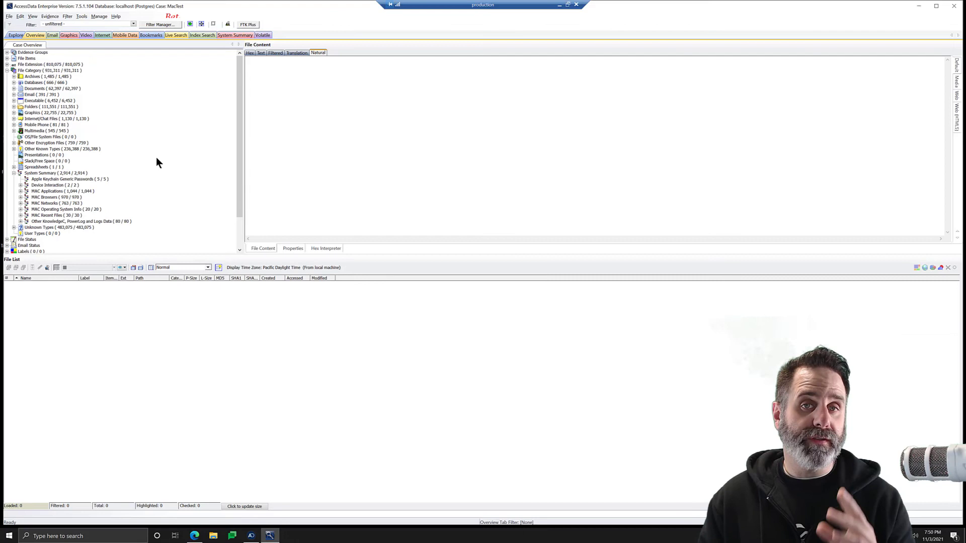
mouse_move(127, 163)
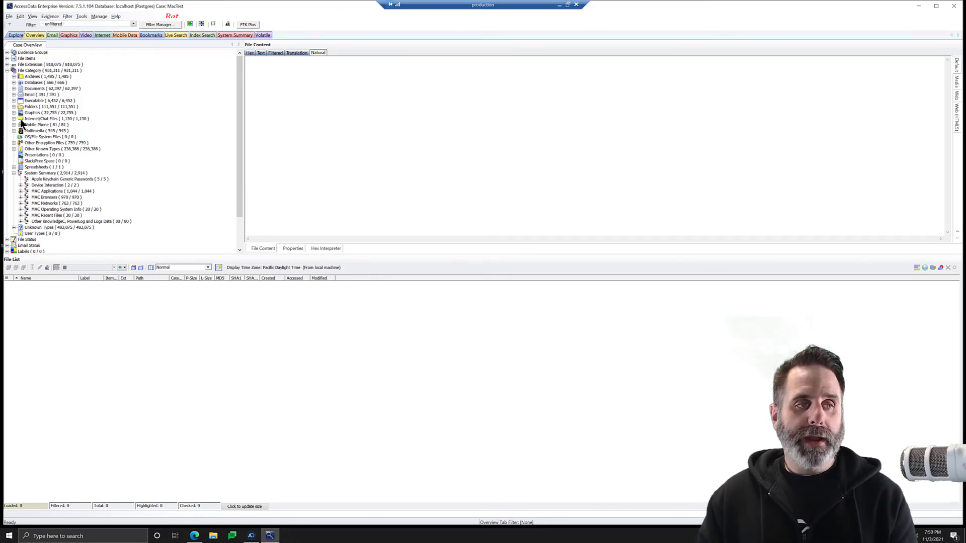
click(45, 137)
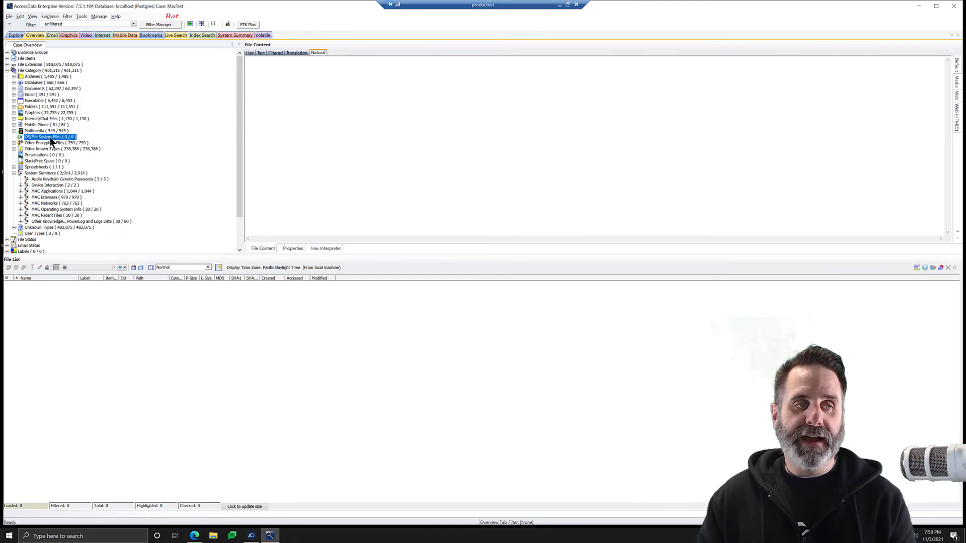
mouse_move(77, 152)
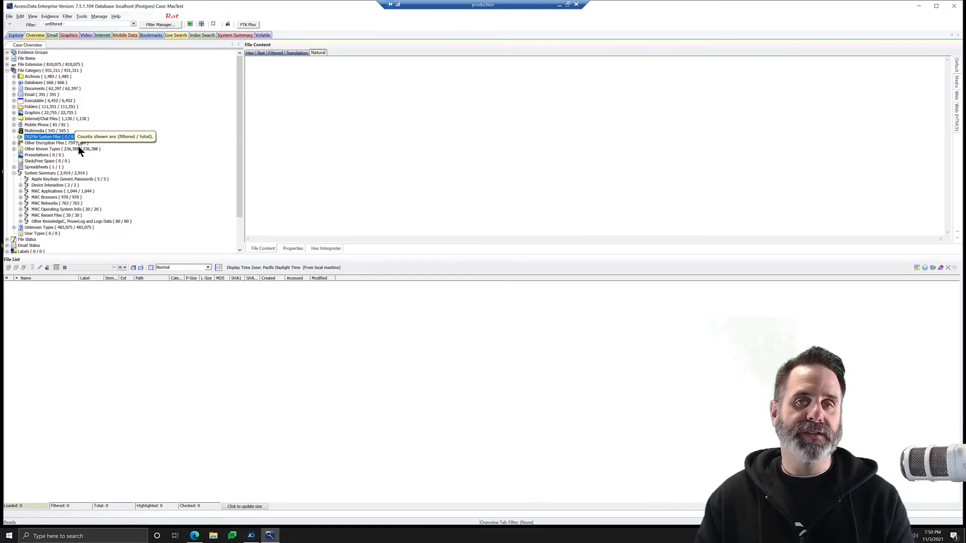
mouse_move(89, 149)
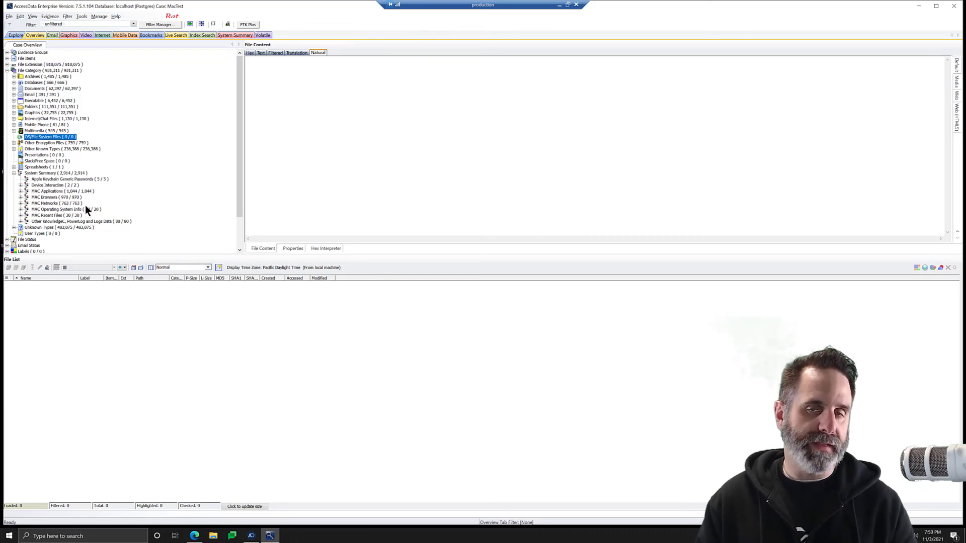
mouse_move(82, 198)
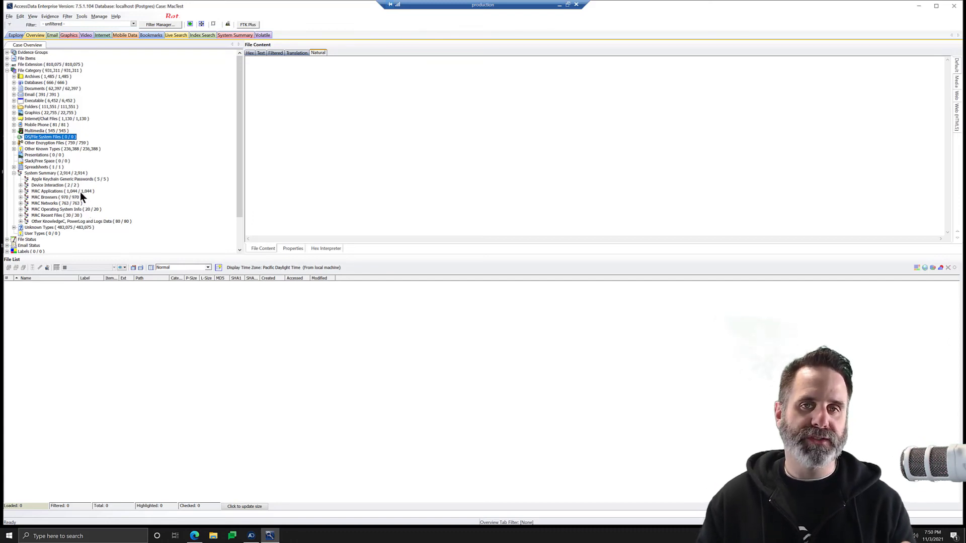
mouse_move(83, 145)
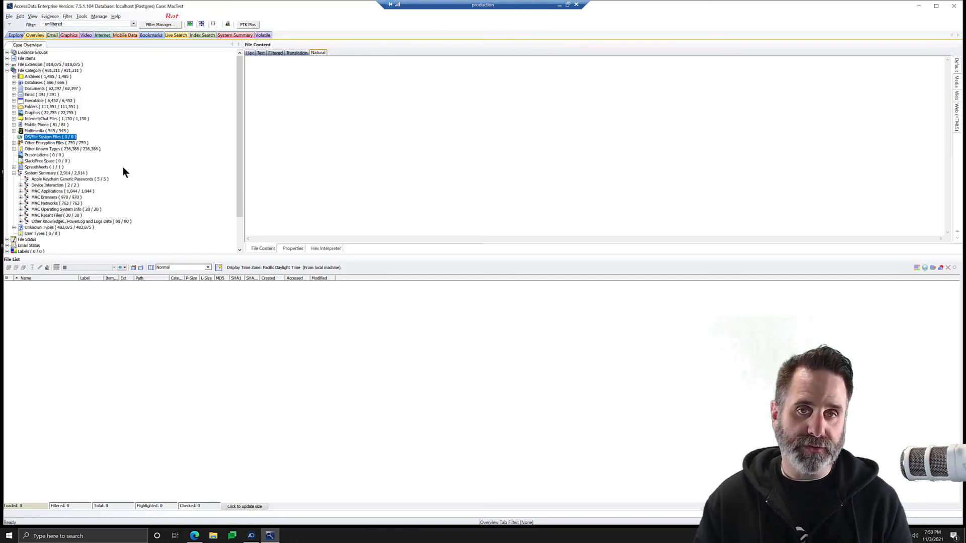
mouse_move(191, 96)
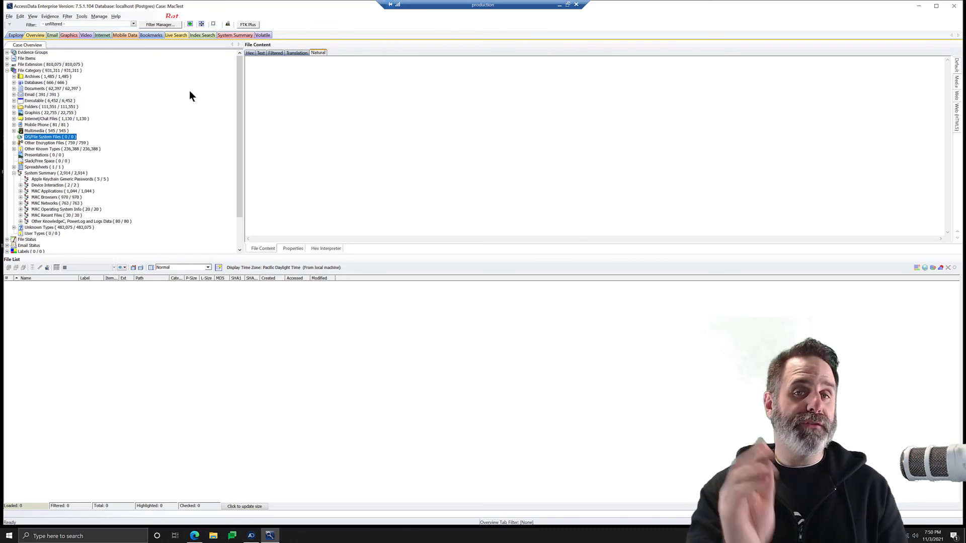